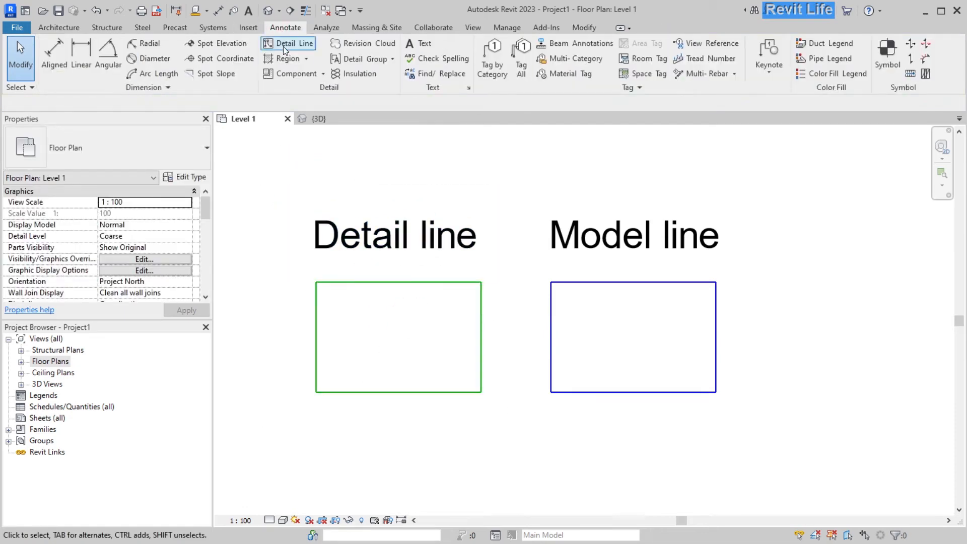
Add a 'text' note and two detail/model line shapes above the rectangles
click(287, 43)
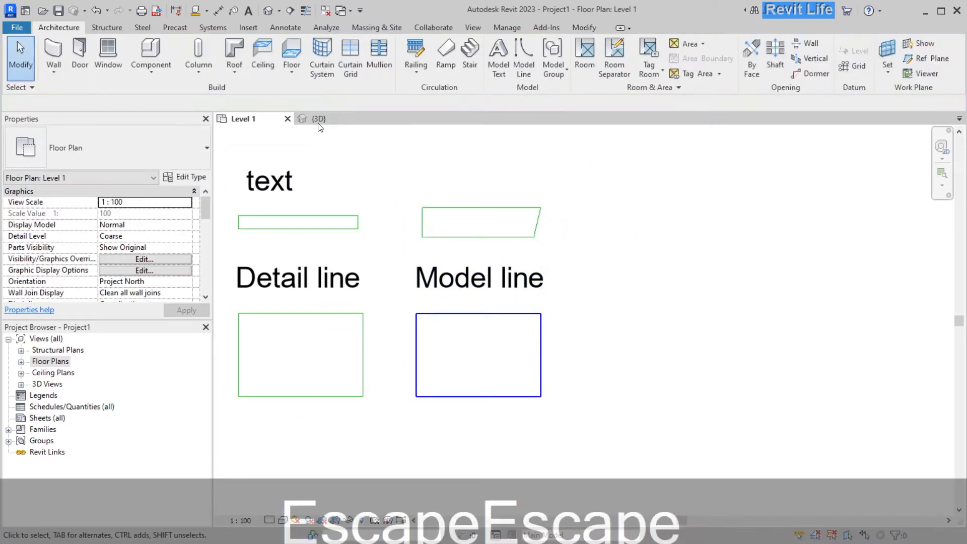
Check the new shapes' line types, then view {3D}, where only the model rectangle shows
click(319, 118)
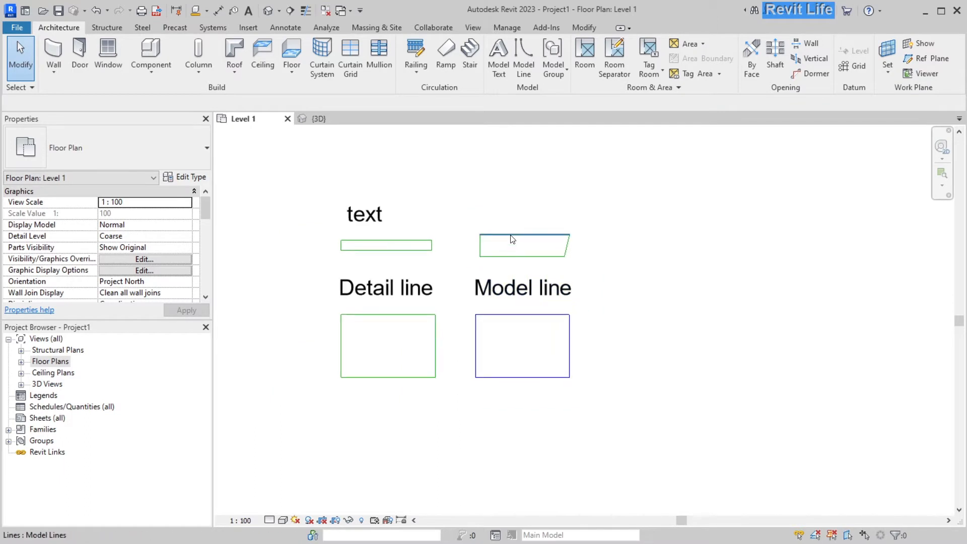
click(524, 245)
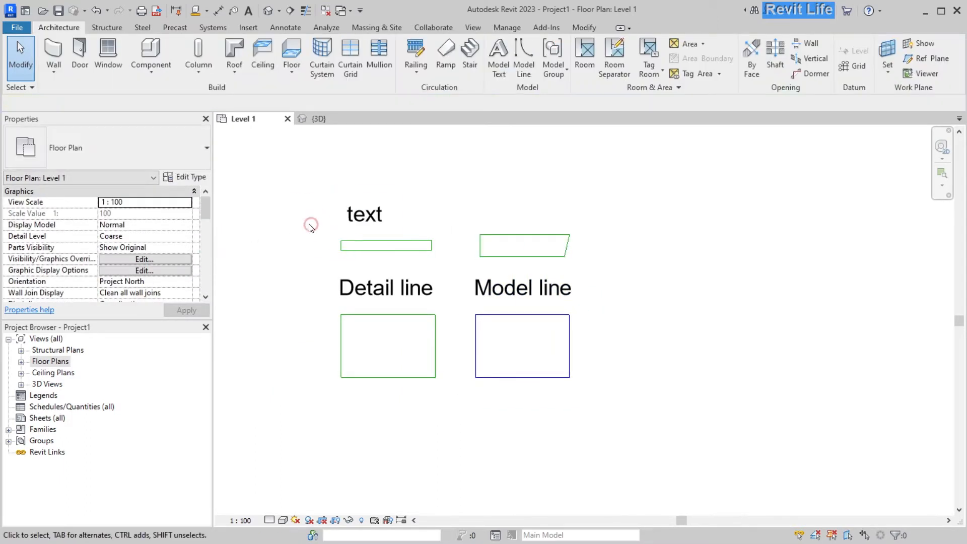
click(385, 245)
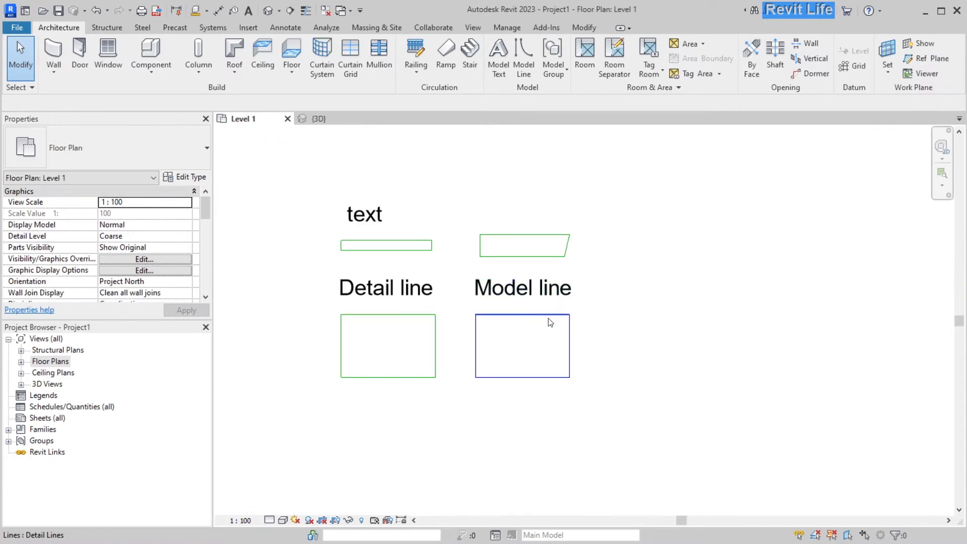
click(319, 119)
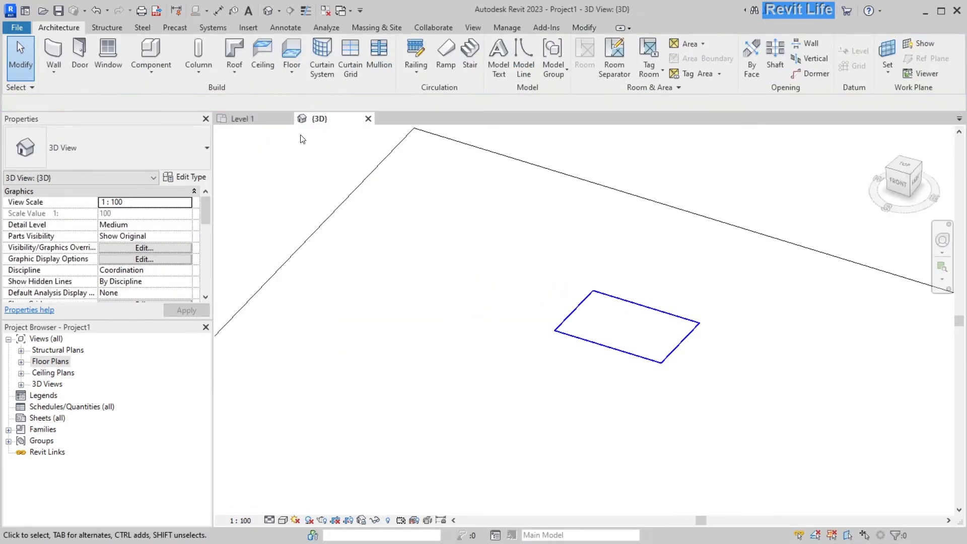
Back on Level 1, sketch a five-sided detail-line pentagon right of the Model line rectangle
click(241, 118)
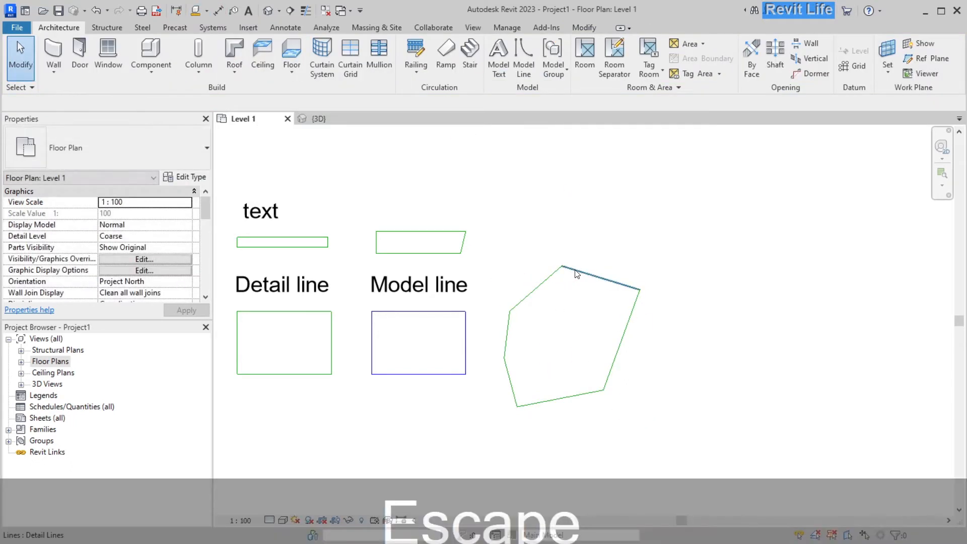
click(316, 118)
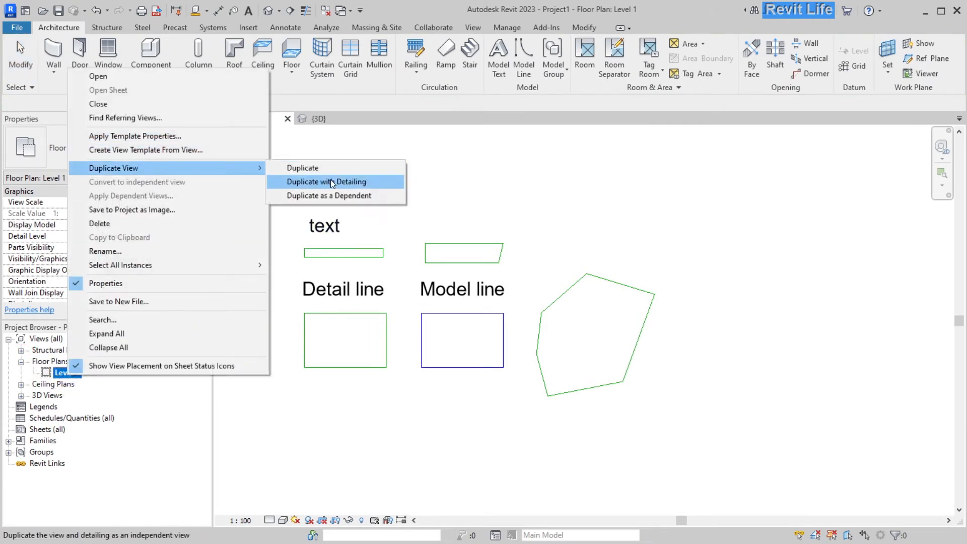
Duplicate Level 1 with detailing, then duplicate Level 1 Copy 1 without detailing
click(330, 181)
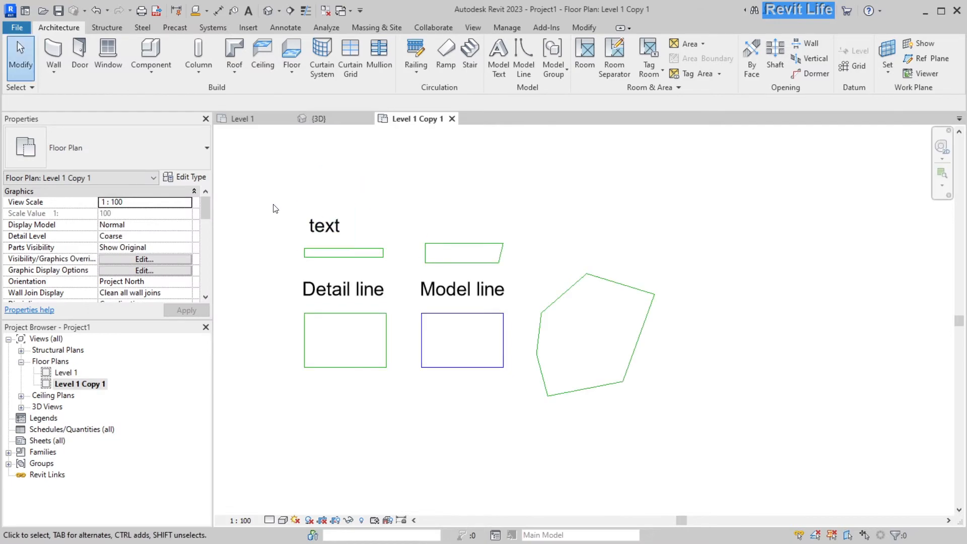
right_click(79, 384)
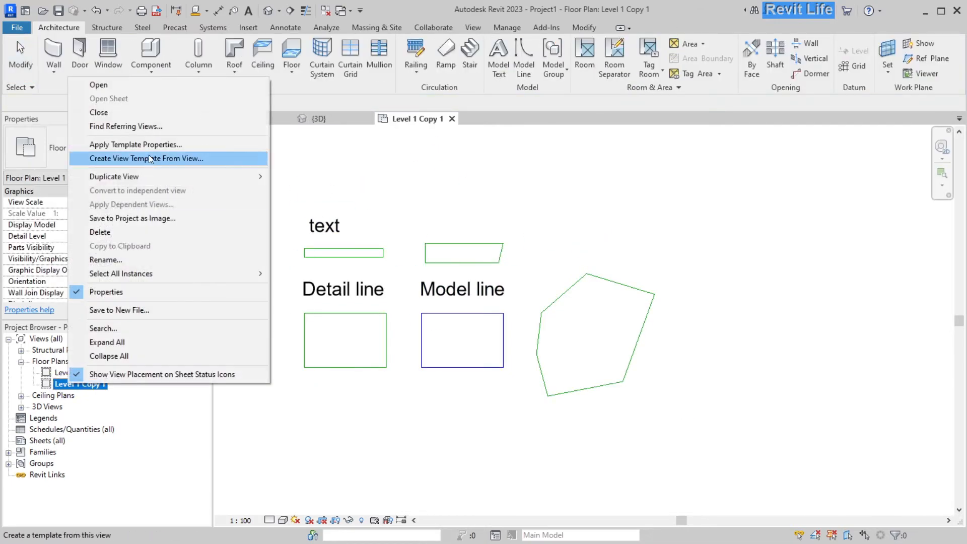
mouse_move(115, 176)
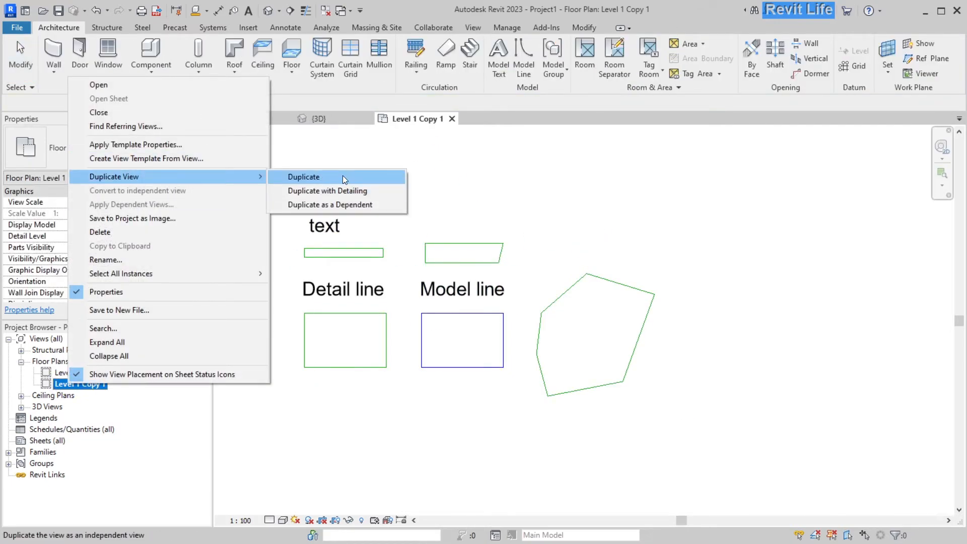
click(302, 177)
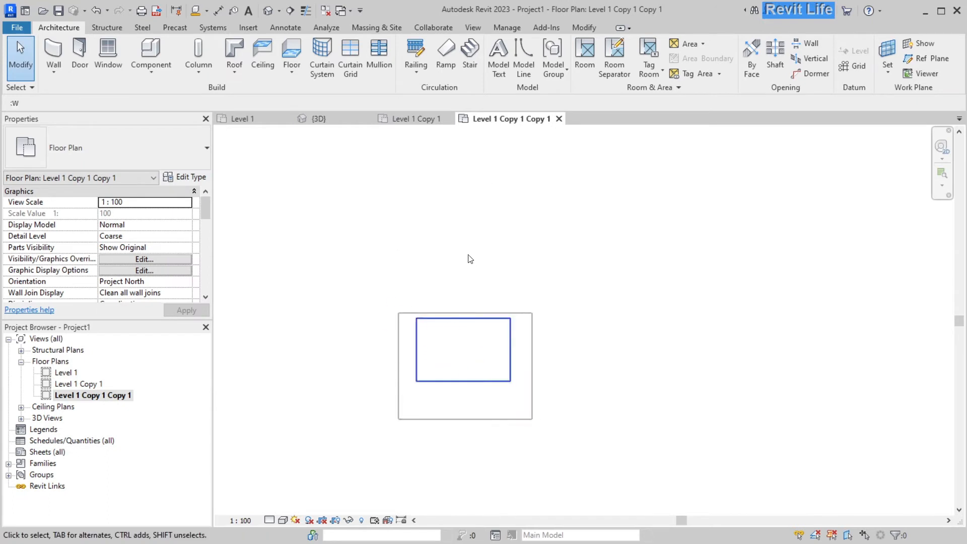
Return to Level 1, select the Model line rectangle, and open the Line Styles settings
click(241, 118)
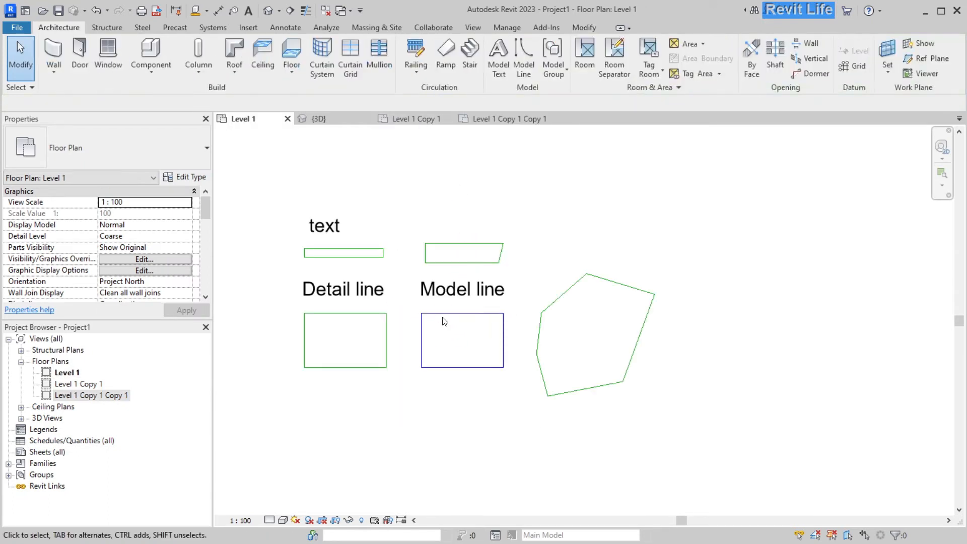
click(461, 313)
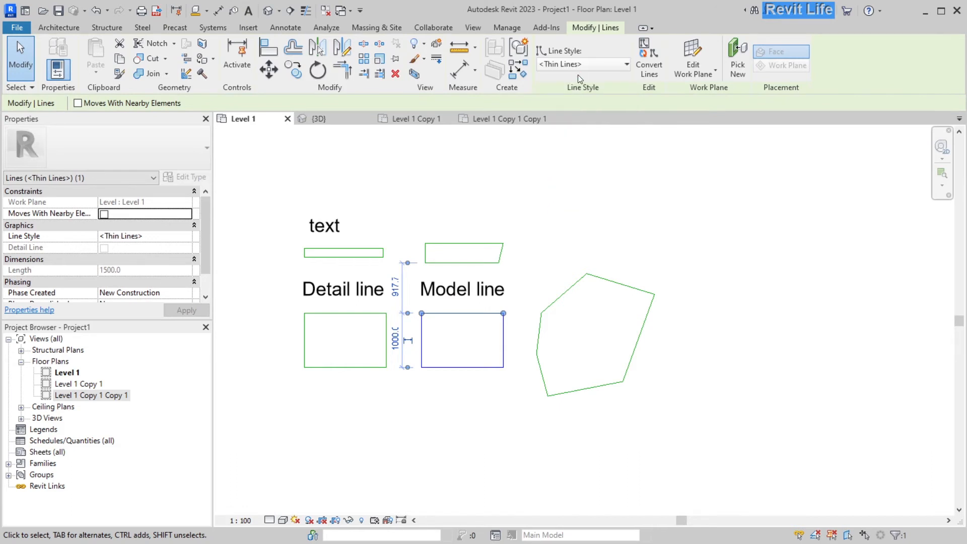
click(557, 77)
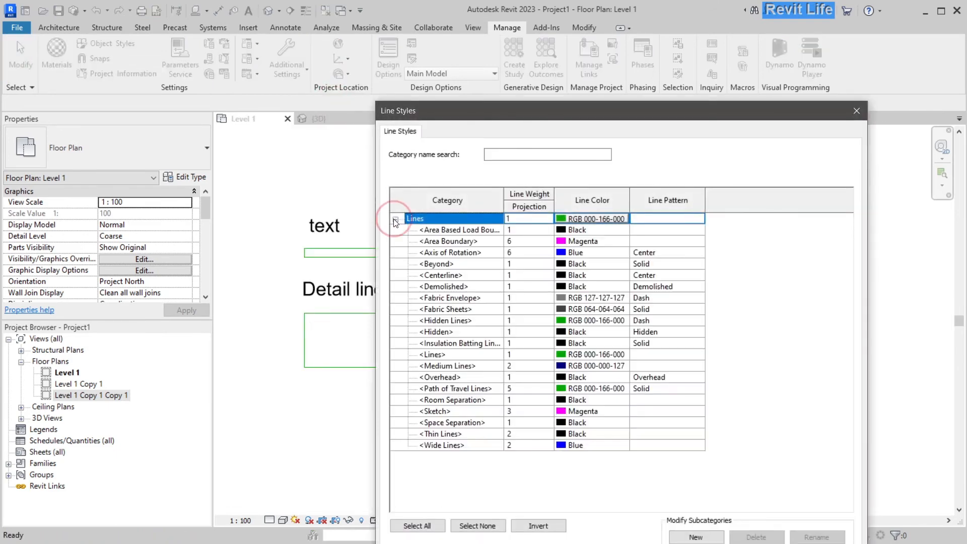
Create a new TEST line subcategory under Lines and choose its line weight
click(441, 445)
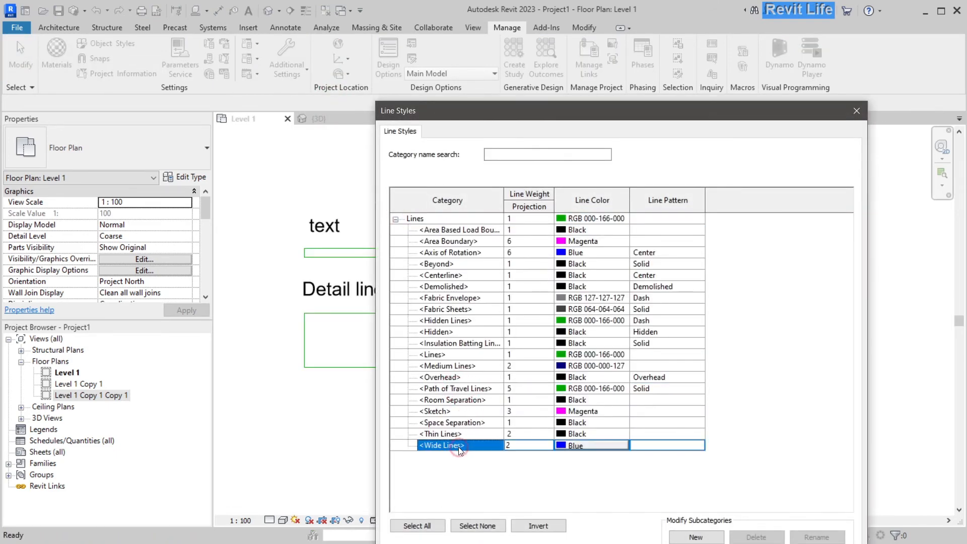
text(TE)
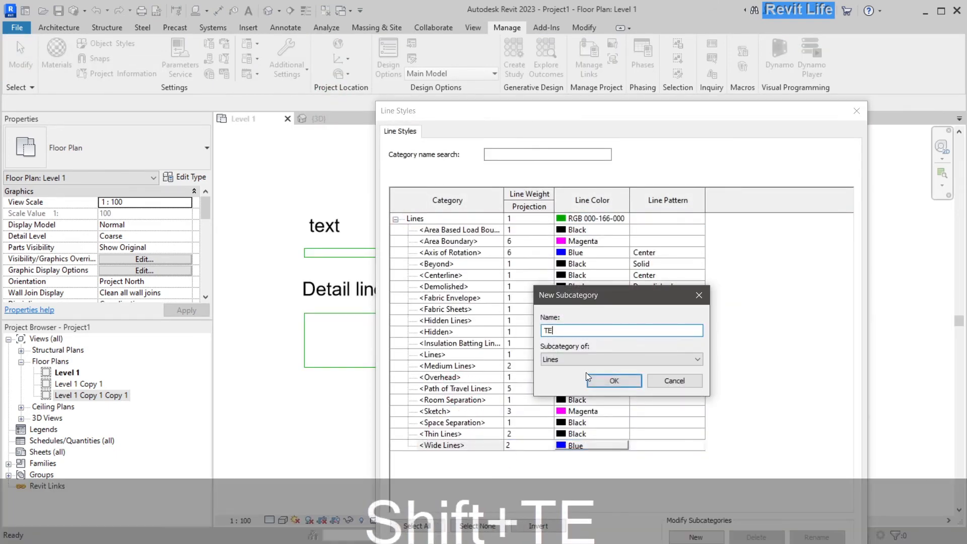
click(612, 381)
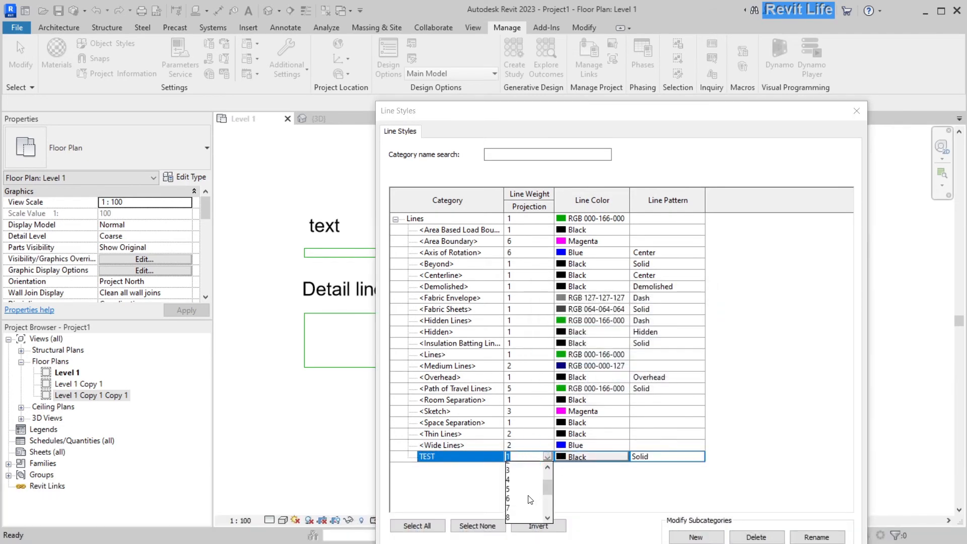
click(590, 456)
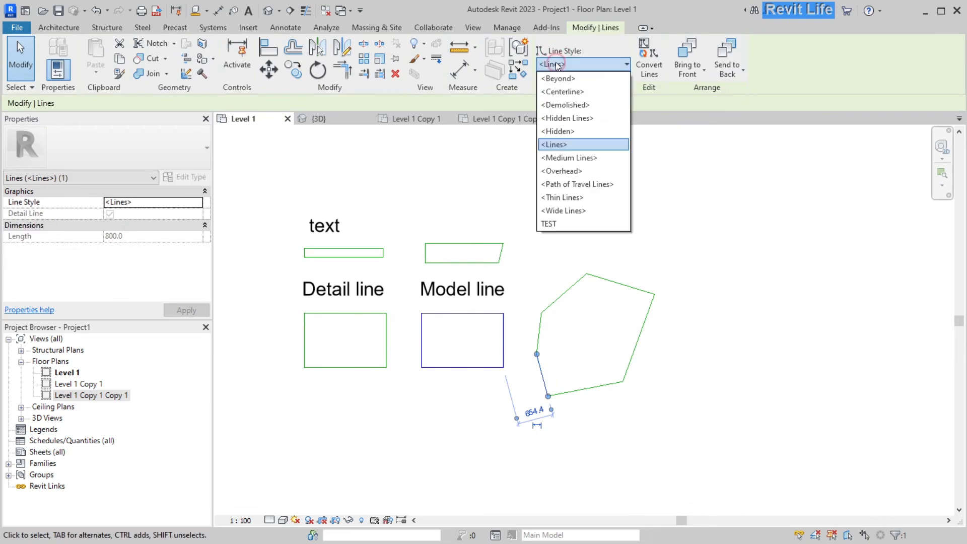
Apply the TEST style to the pentagon as model lines and confirm the magenta pentagon in 3D
click(549, 223)
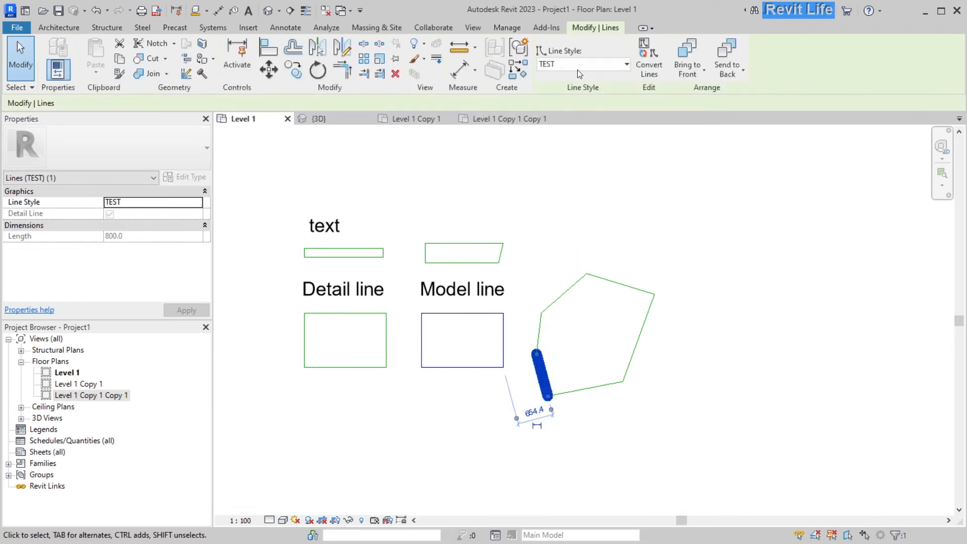
click(625, 64)
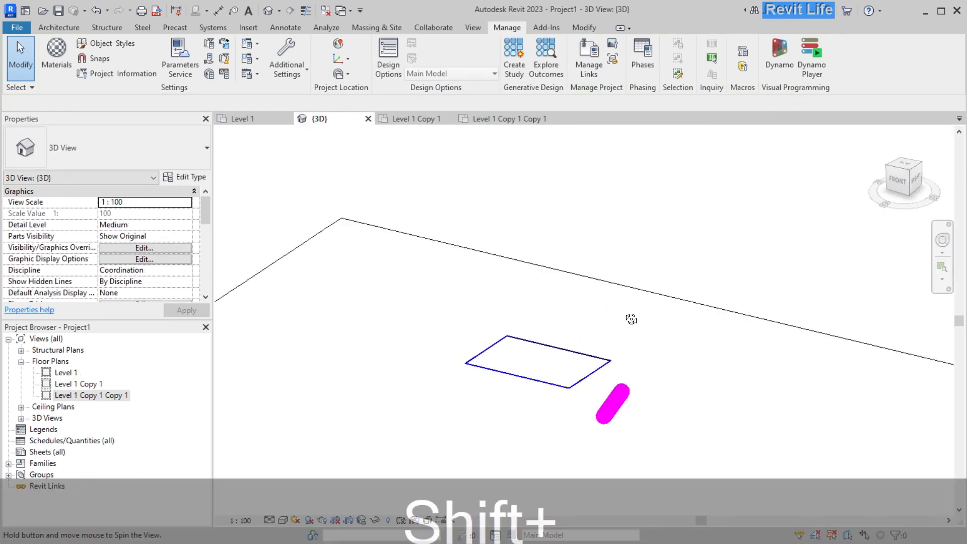
click(240, 118)
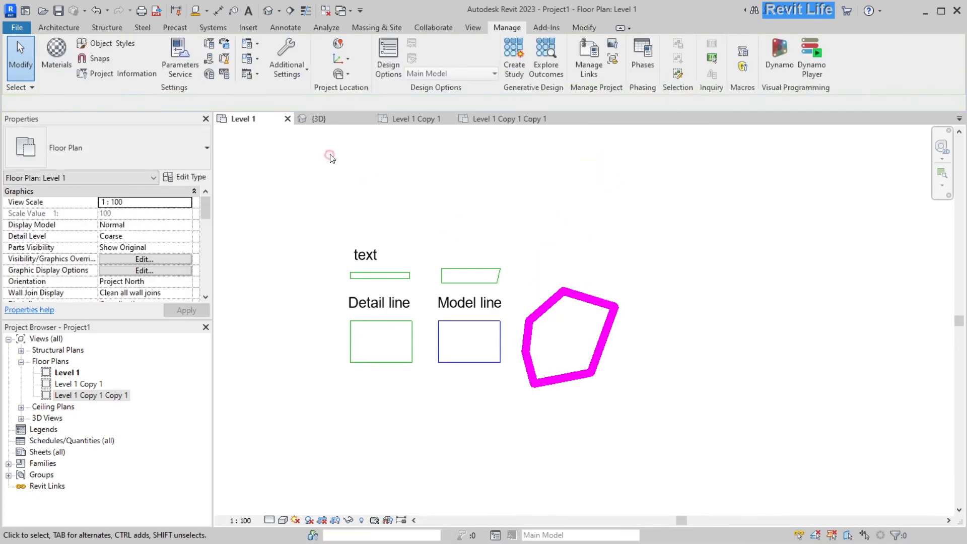
click(317, 119)
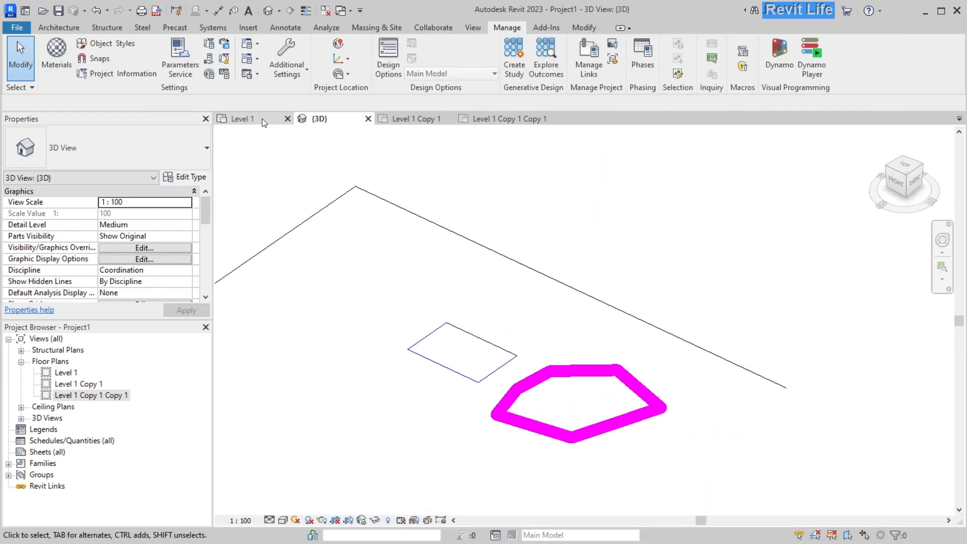
click(240, 119)
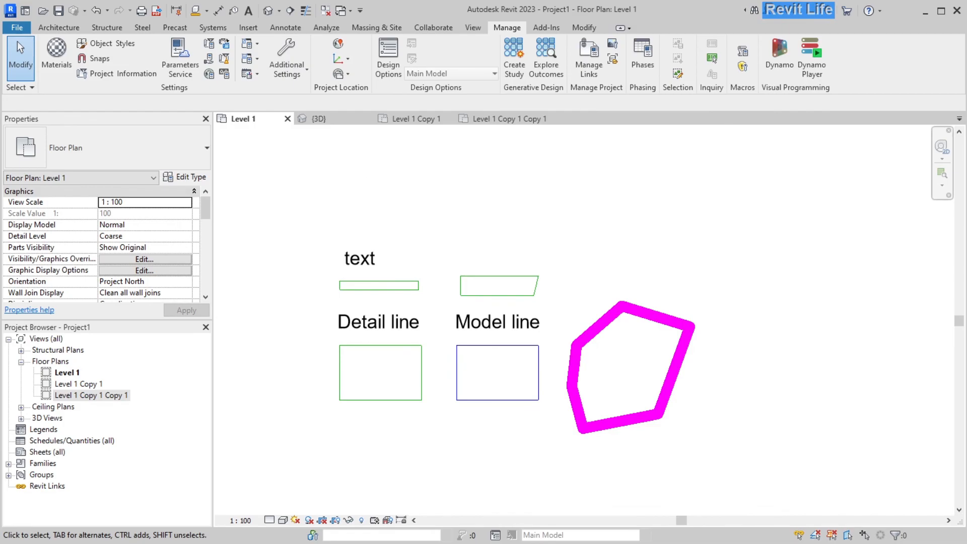